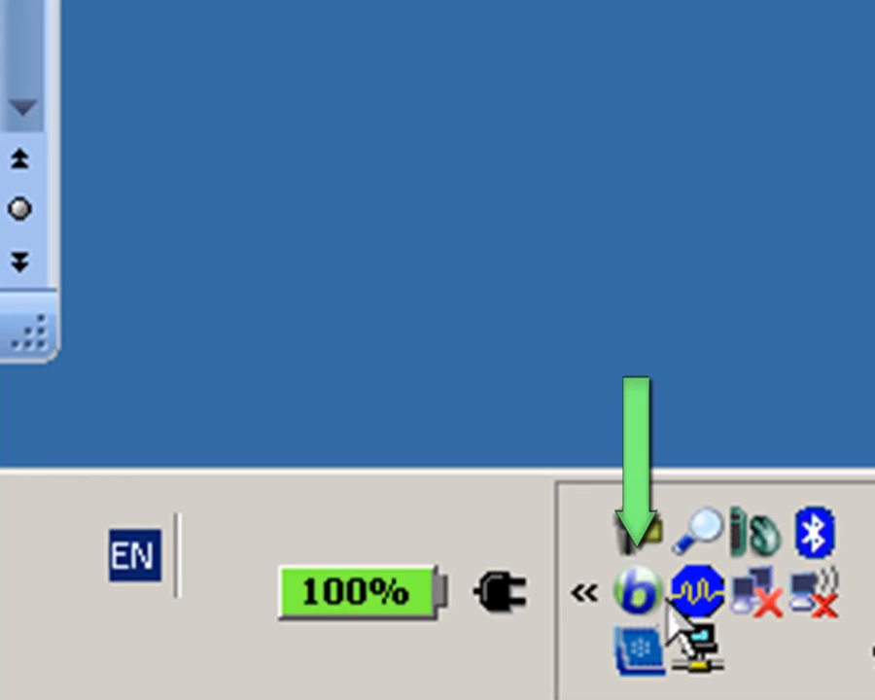
pyautogui.moveTo(642, 593)
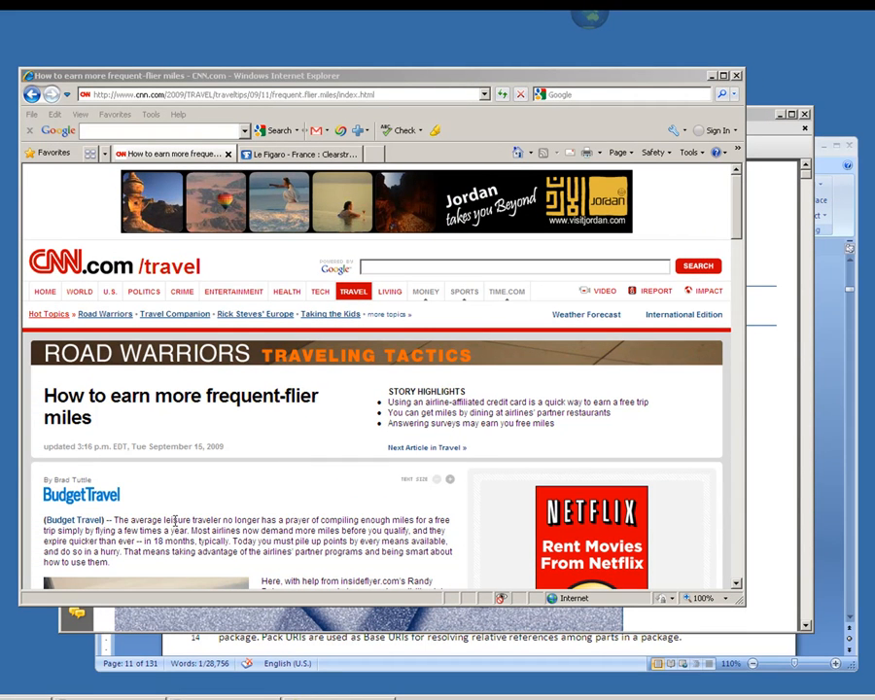
# - Look up 'leisure' from the CNN article and browse Babylon's translation language list
pyautogui.doubleClick(178, 518)
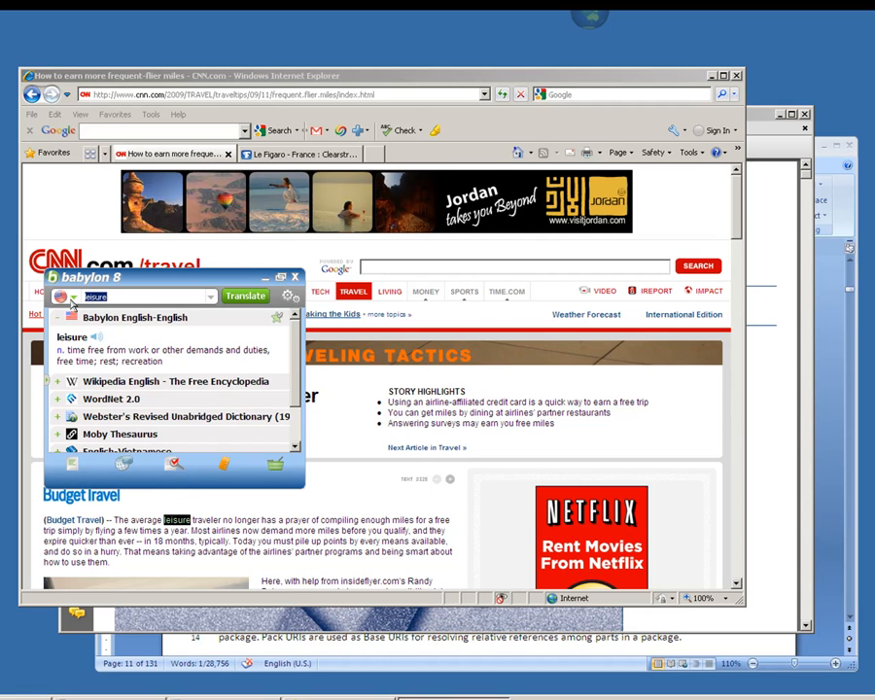
pyautogui.click(75, 296)
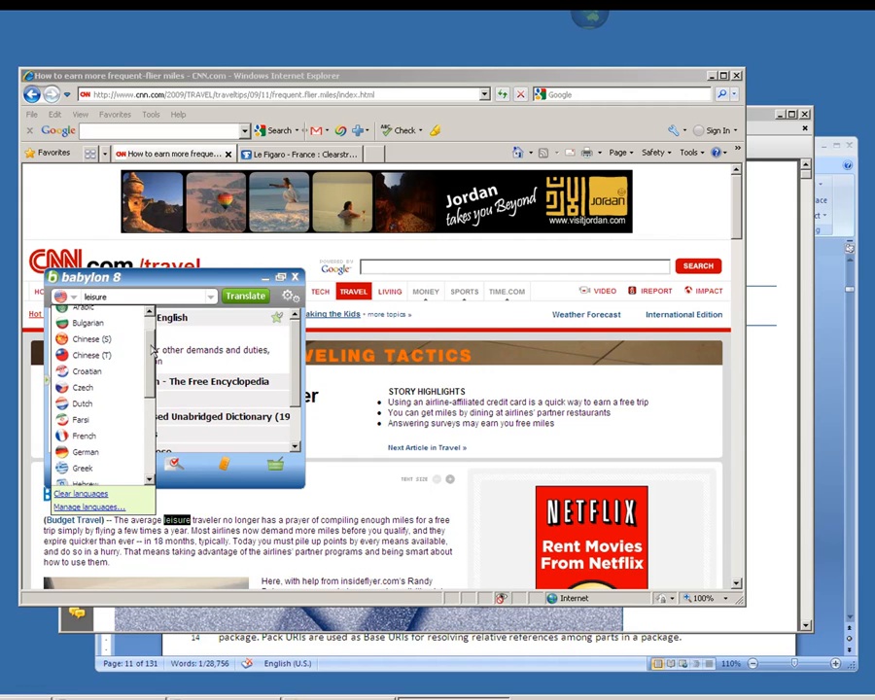
pyautogui.scroll(-3)
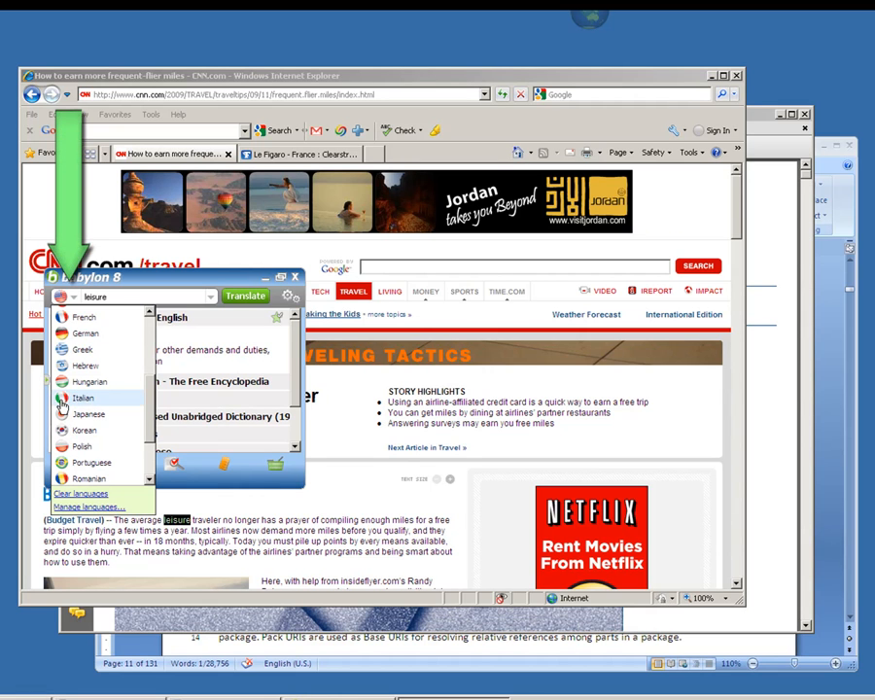
# - Choose Italian as Babylon's target translation language
pyautogui.click(83, 397)
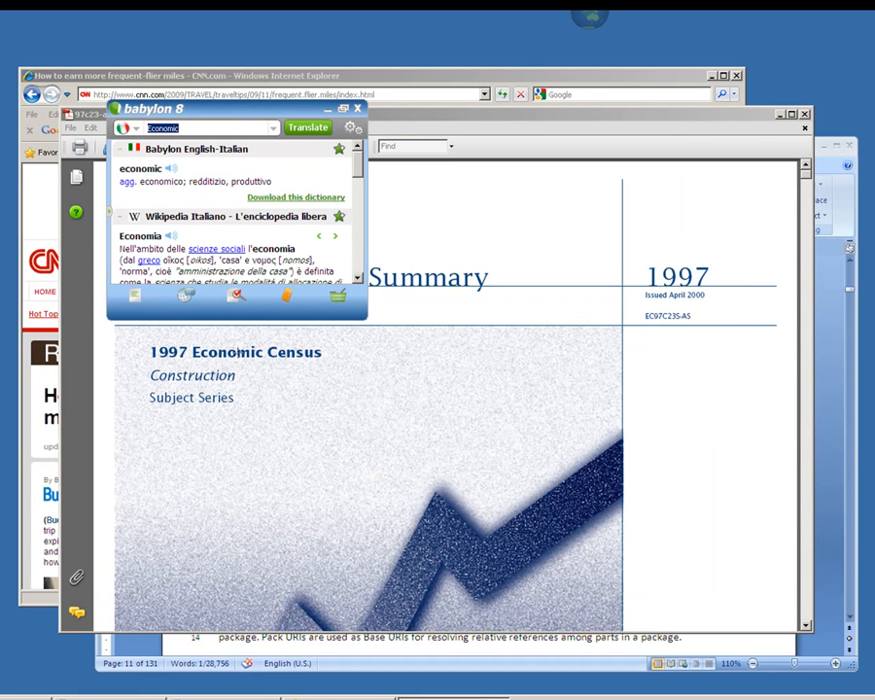
pyautogui.moveTo(431, 444)
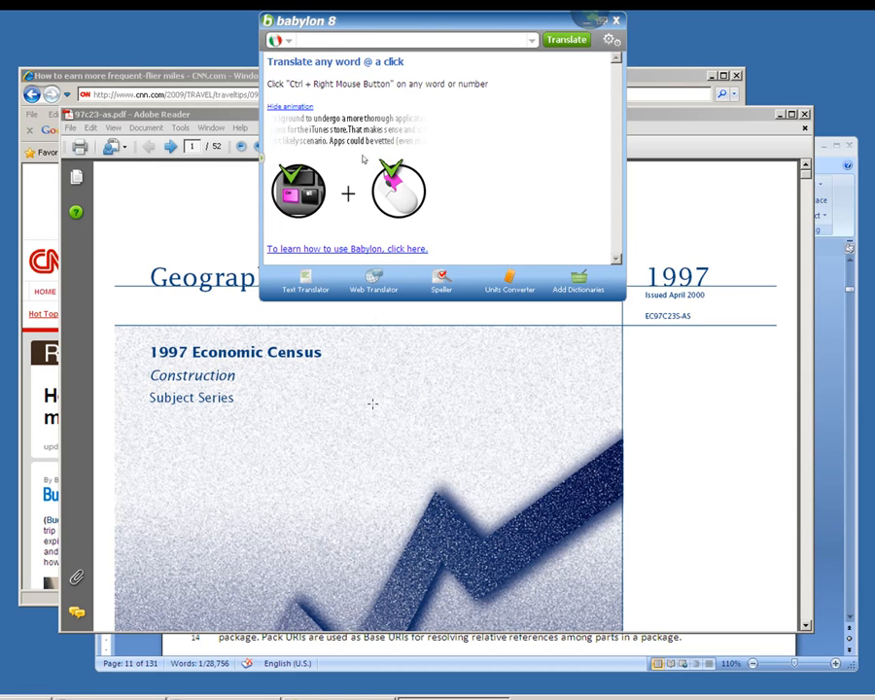
# - Translate 'census' into Italian ('censimento') and close the results window
pyautogui.write('census')
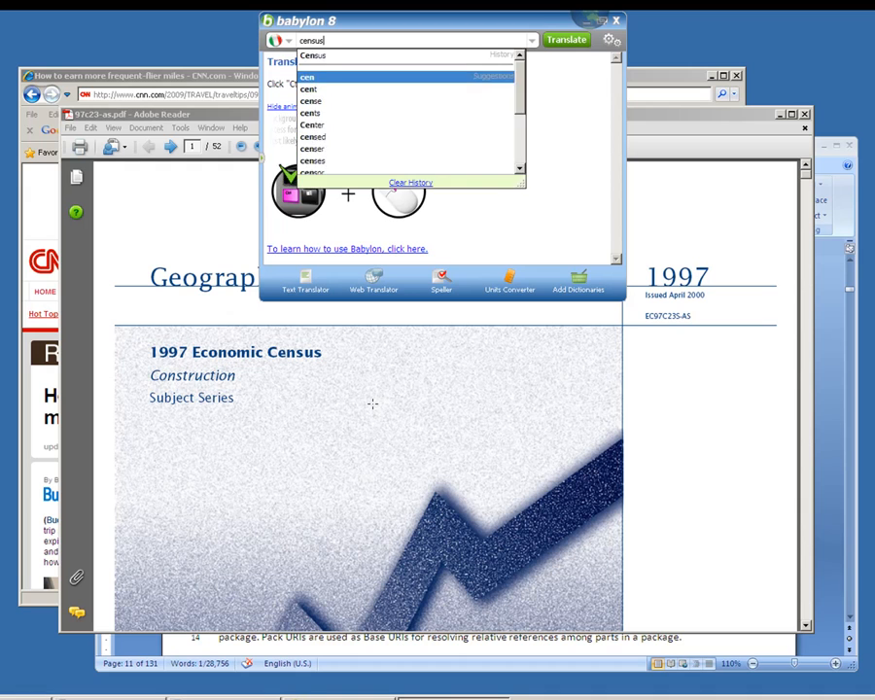
pyautogui.click(567, 39)
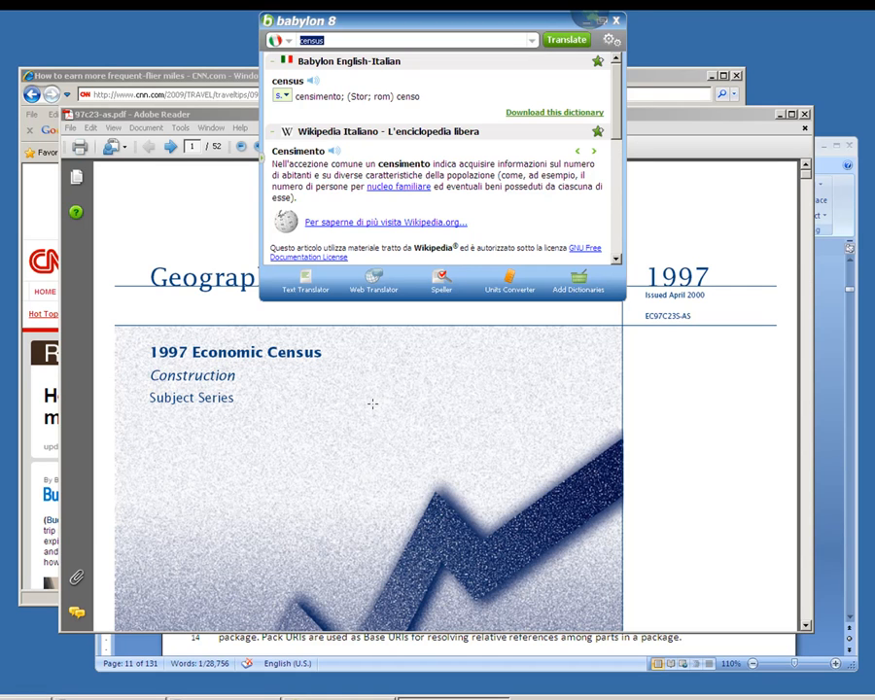
pyautogui.click(615, 20)
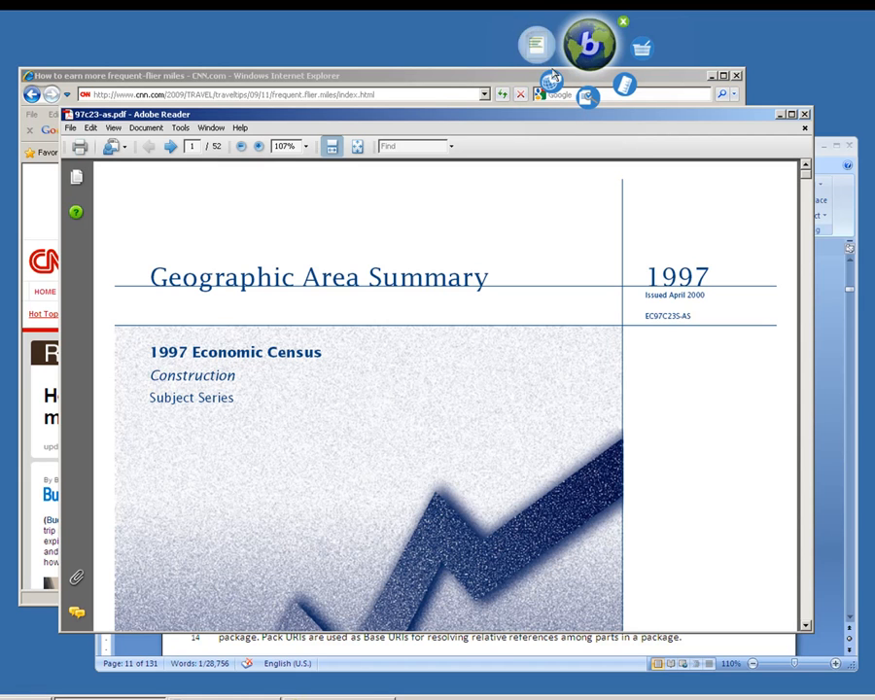
pyautogui.moveTo(551, 95)
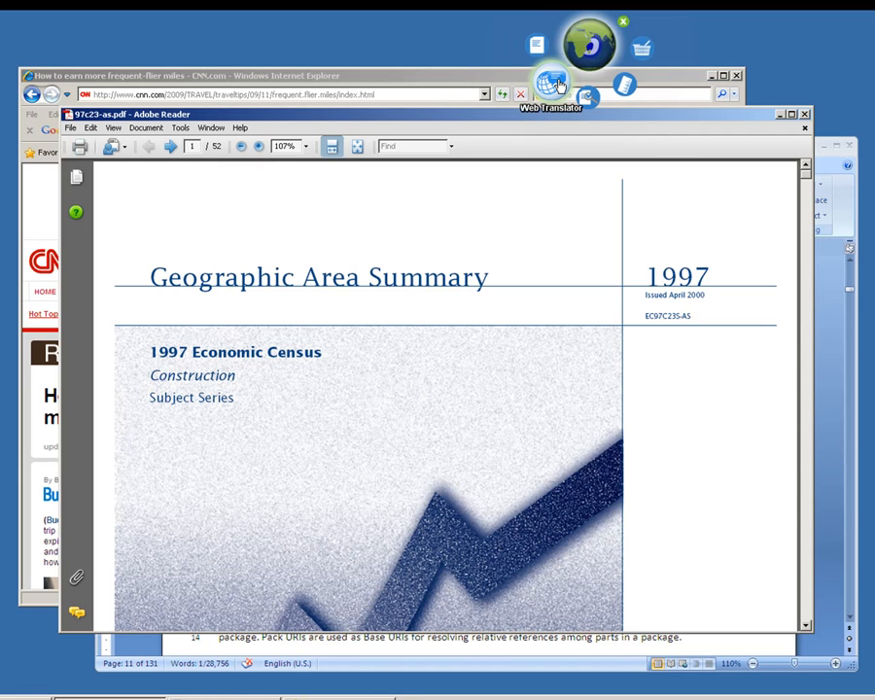
pyautogui.moveTo(587, 96)
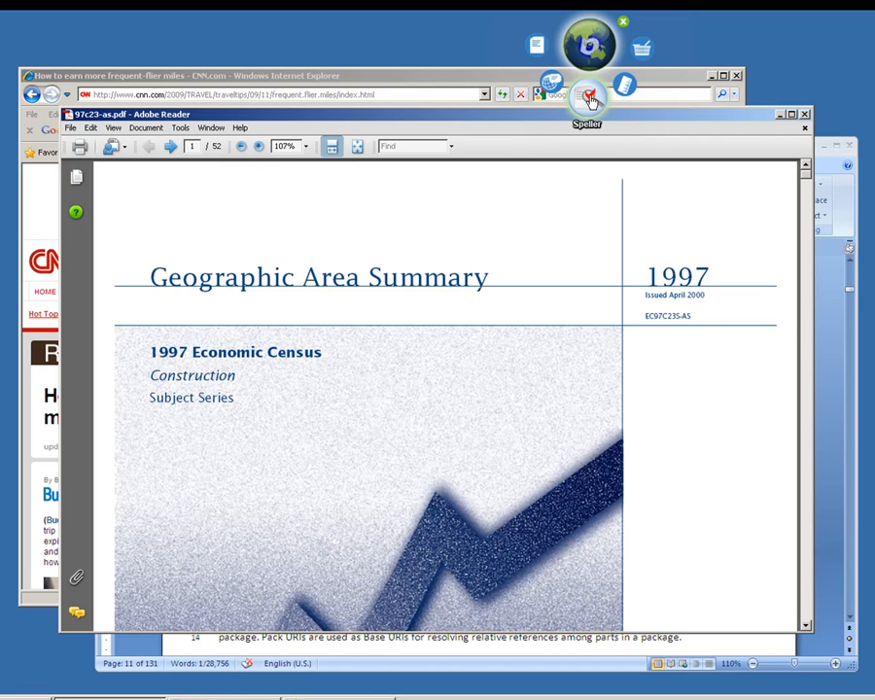
pyautogui.moveTo(624, 87)
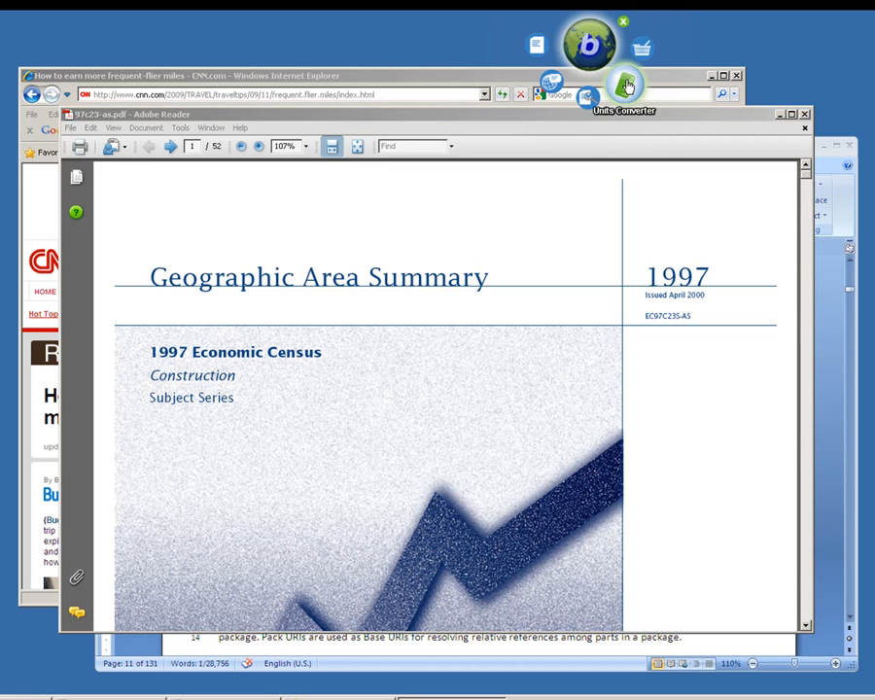
# - Open the Units Converter from the globe menu
pyautogui.click(626, 87)
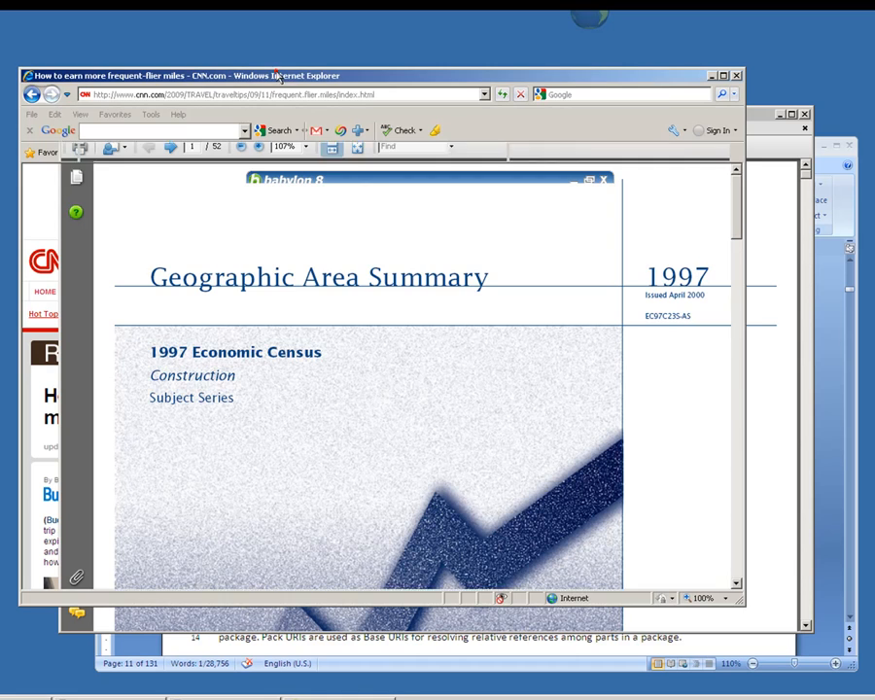
# - Translate 'nouveau' from the Le Figaro article into Italian, then close the results
pyautogui.click(302, 153)
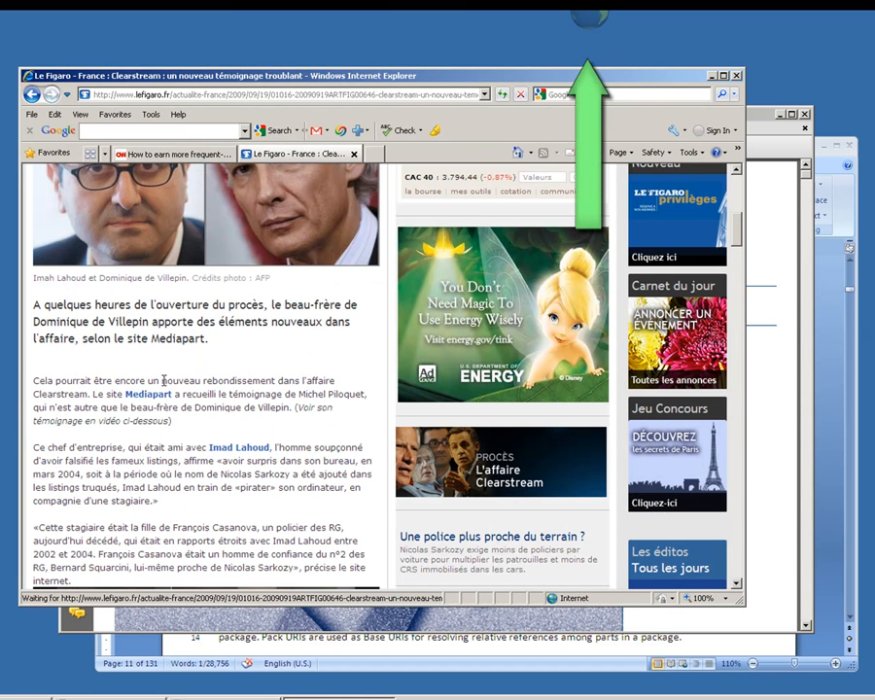
pyautogui.doubleClick(181, 380)
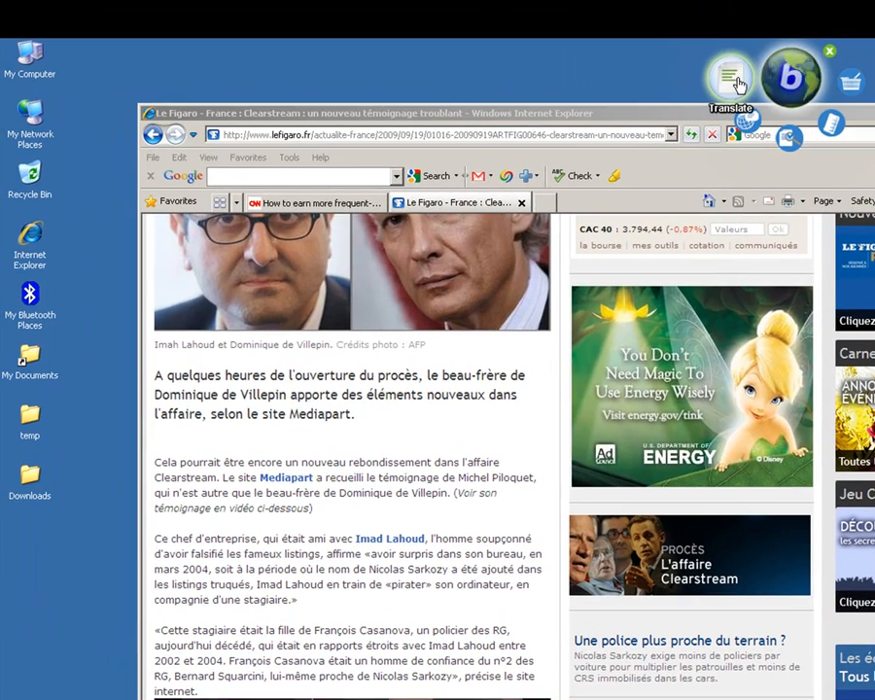
pyautogui.click(727, 75)
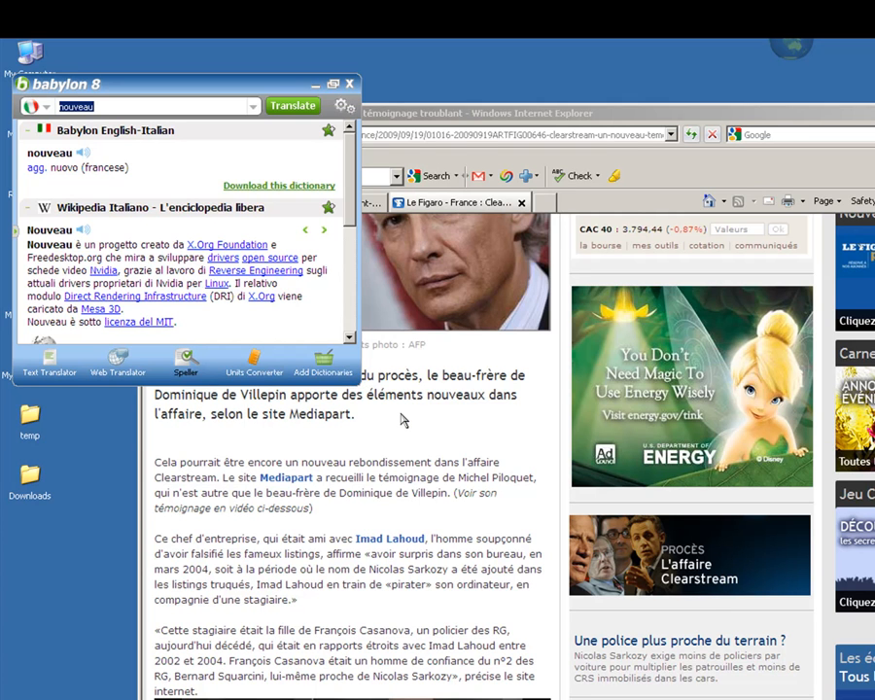
pyautogui.moveTo(403, 428)
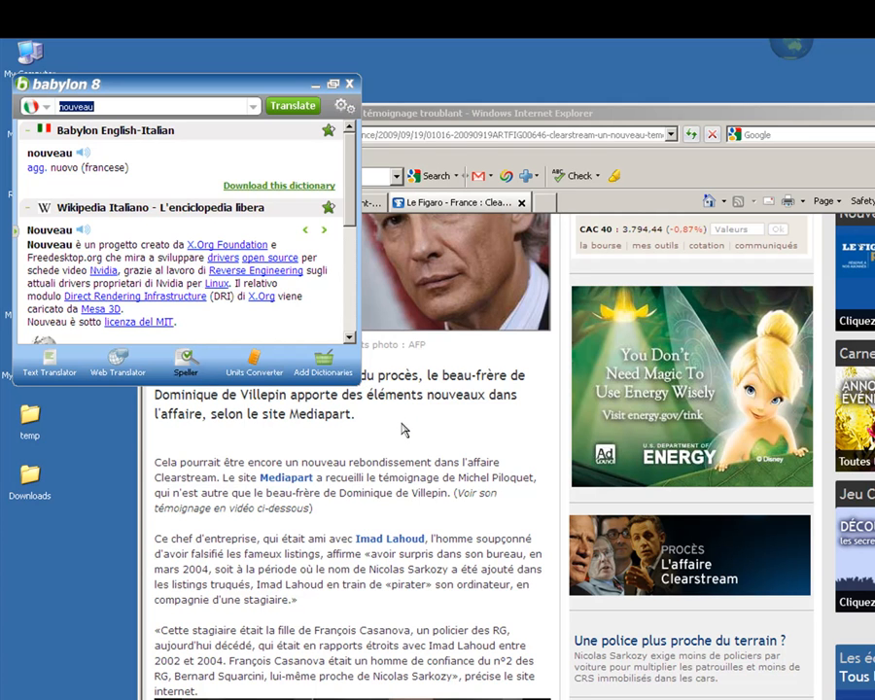
pyautogui.click(348, 83)
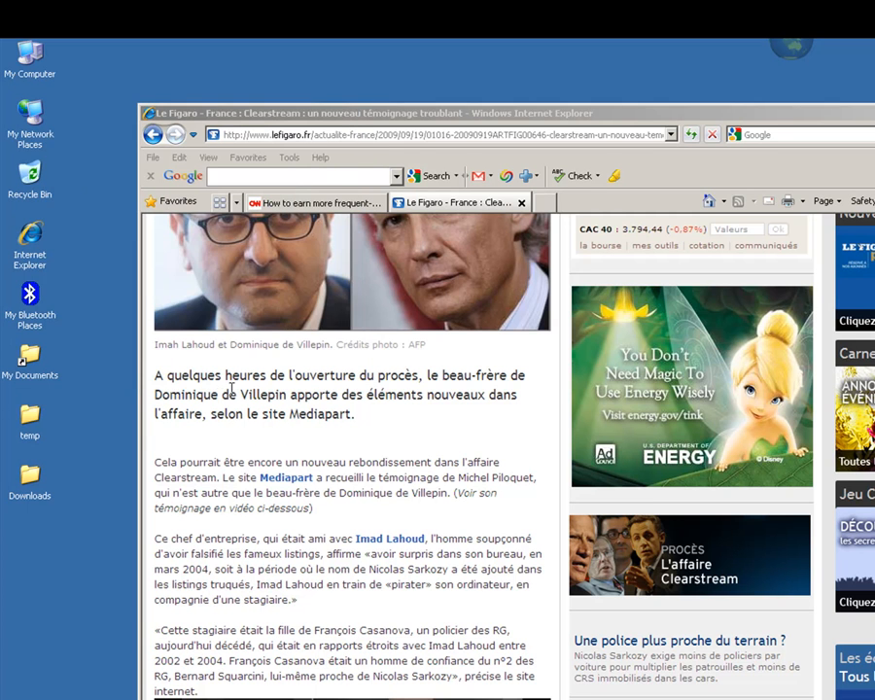
pyautogui.click(311, 201)
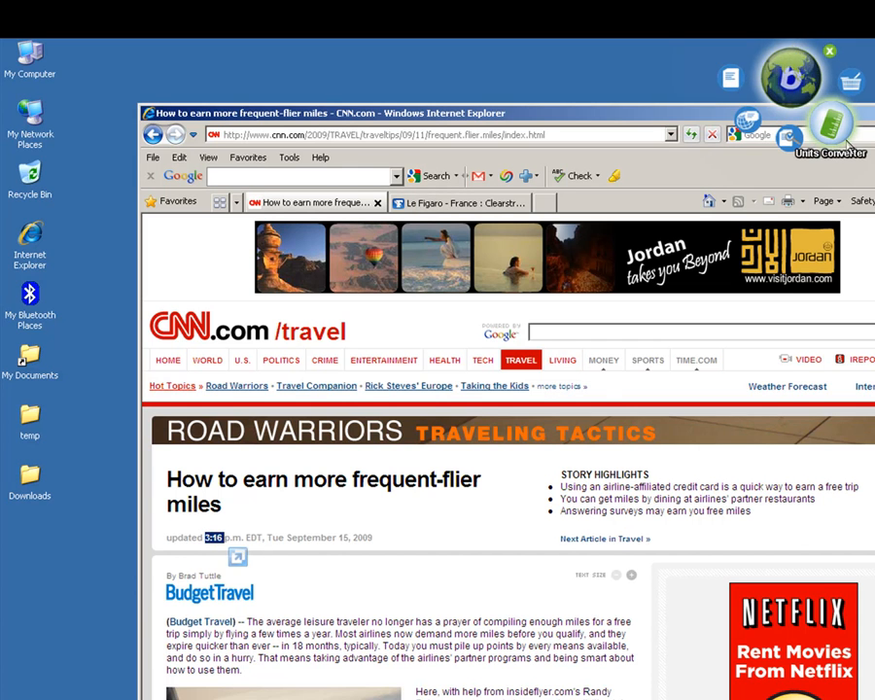
pyautogui.click(830, 124)
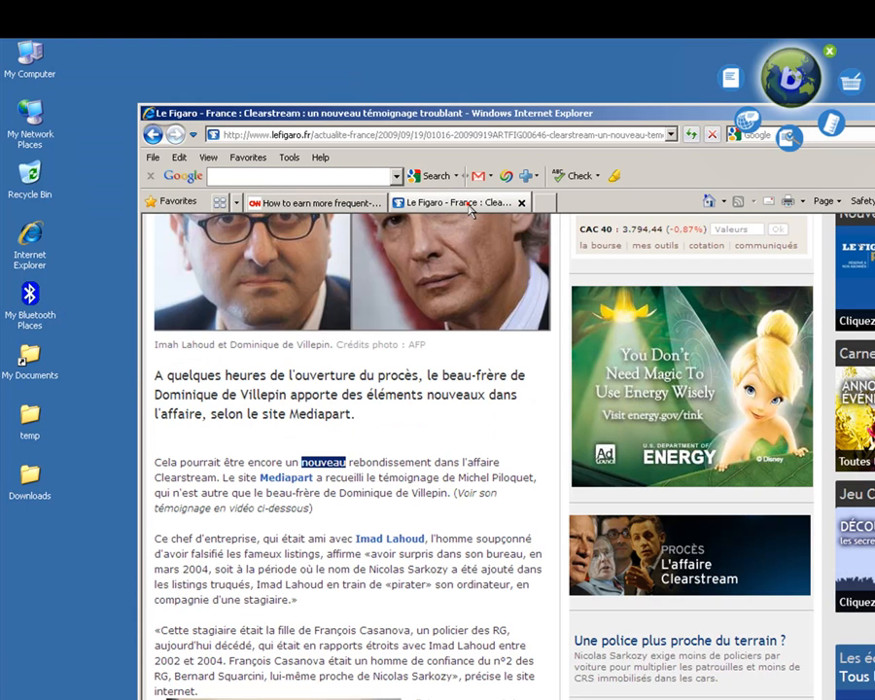
# - Machine-translate the Le Figaro page from French to German into a new tab
pyautogui.click(464, 438)
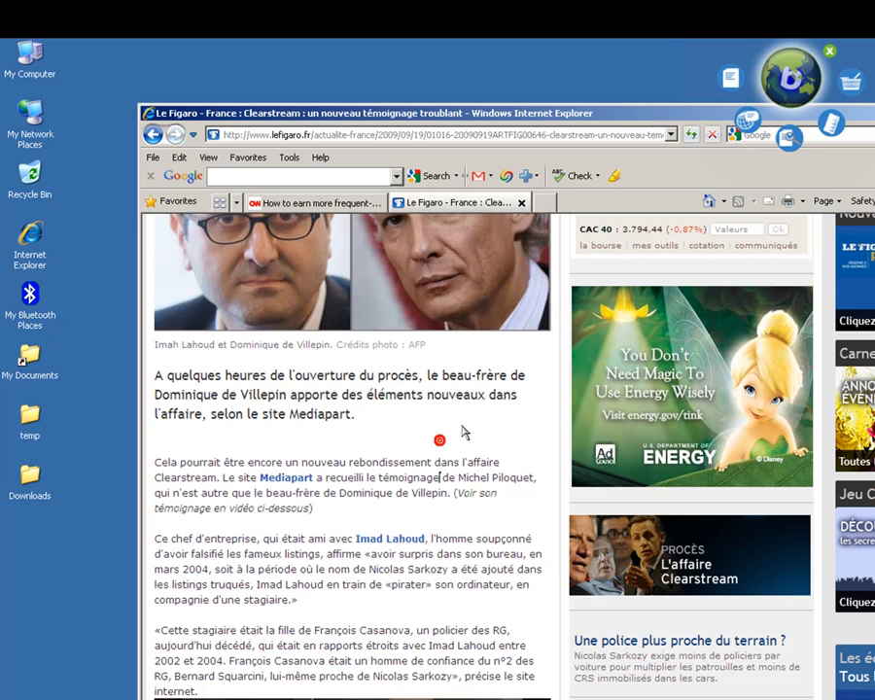
pyautogui.moveTo(790, 76)
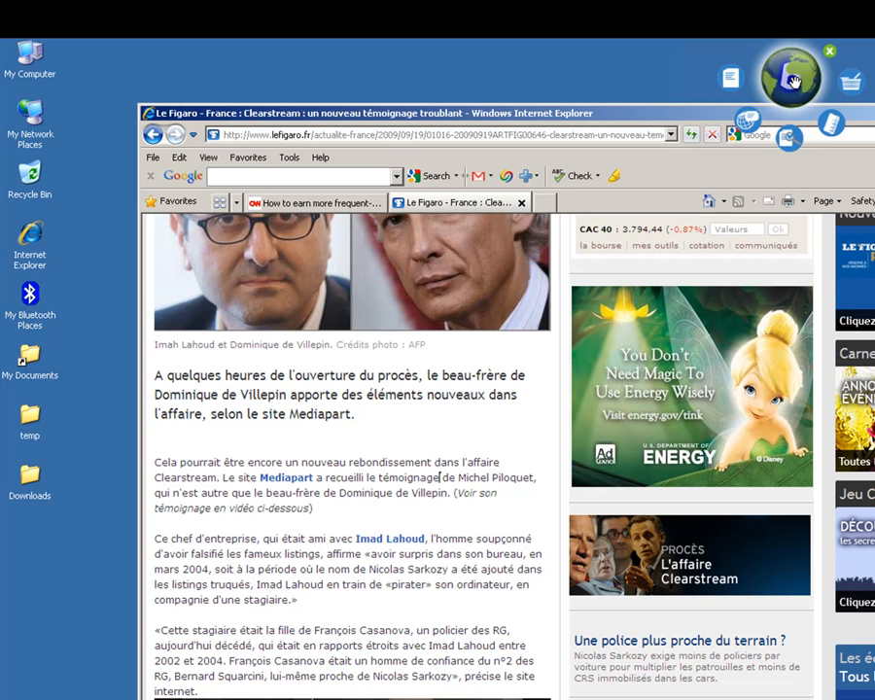
pyautogui.moveTo(746, 124)
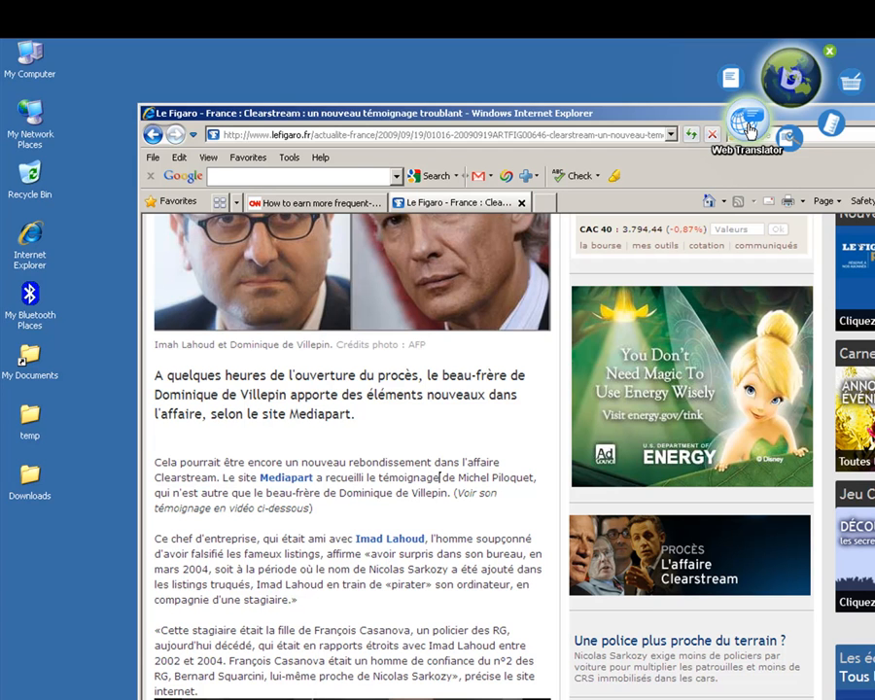
pyautogui.click(748, 122)
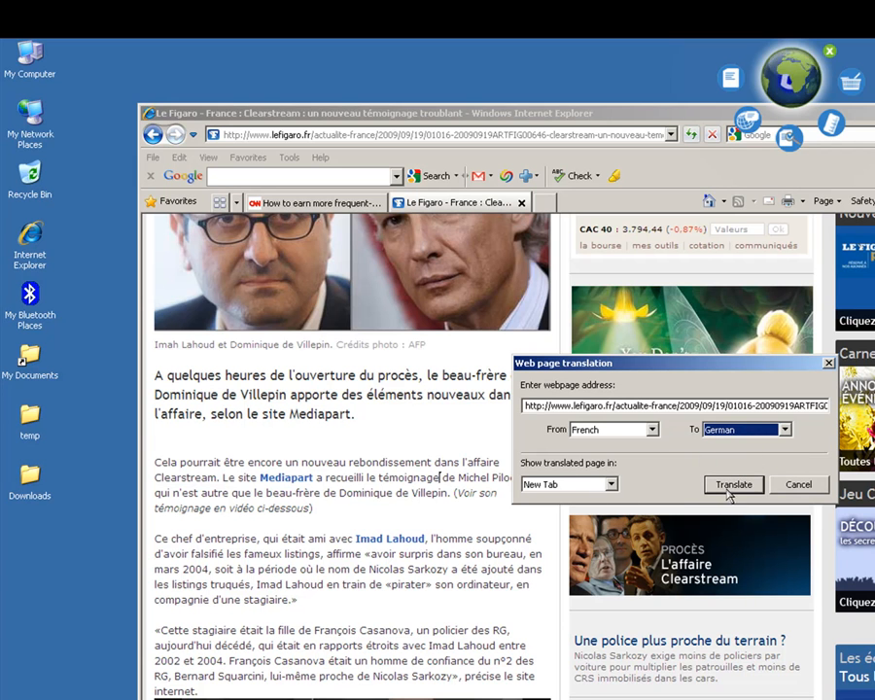
pyautogui.click(733, 484)
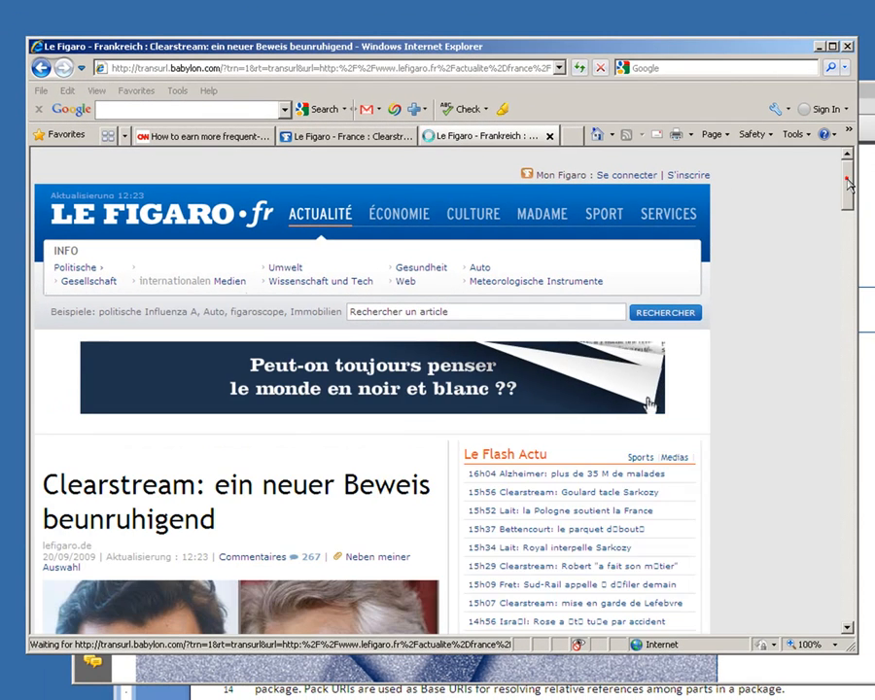
# - Scroll down to Michel Piloquet's statements and the trial paragraph in German
pyautogui.scroll(-3)
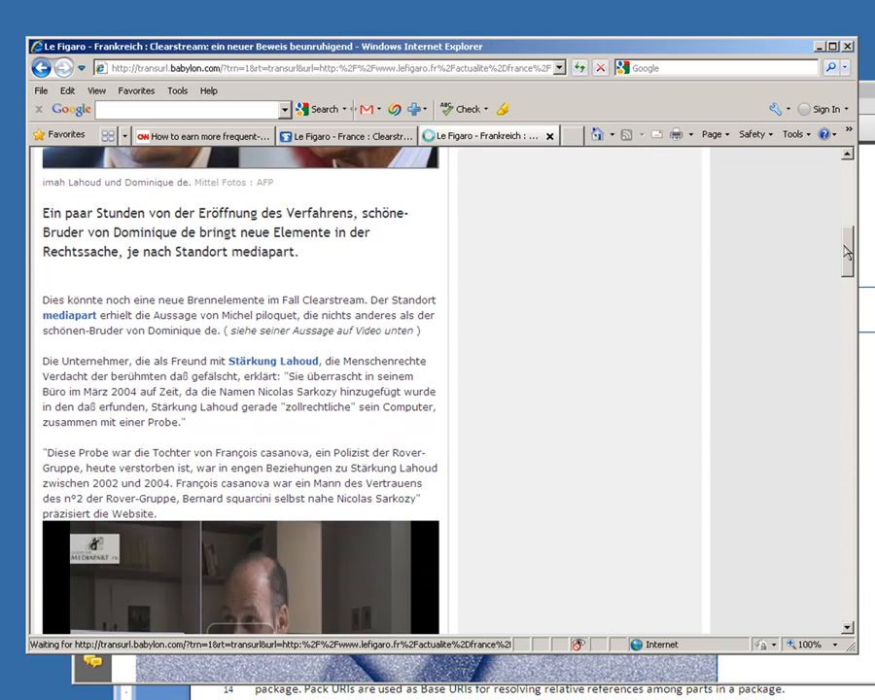
pyautogui.scroll(-3)
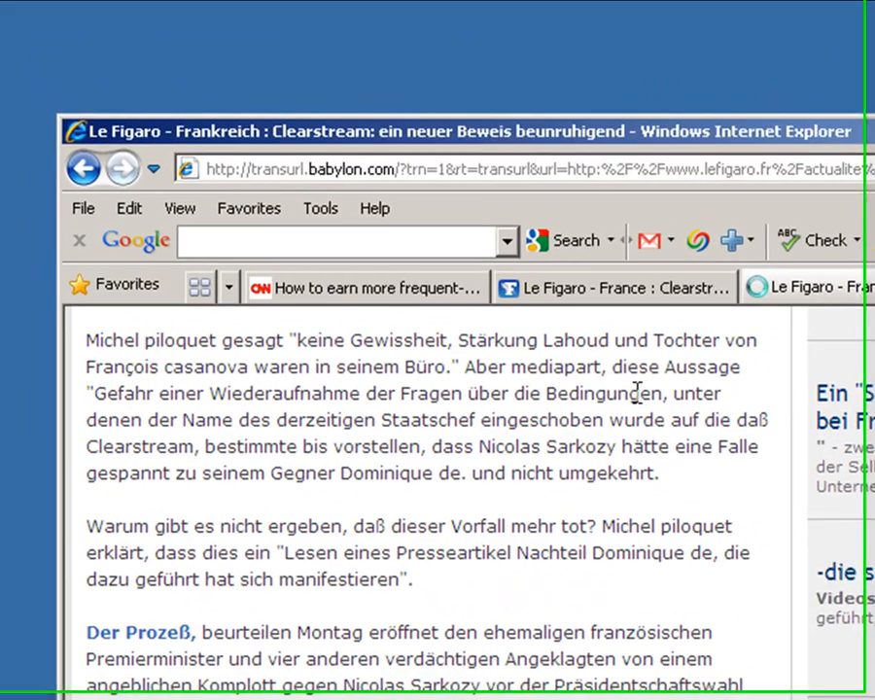
# - Look up 'Bedingungen', showing Italian 'condizioni' and 'situazione'
pyautogui.doubleClick(609, 392)
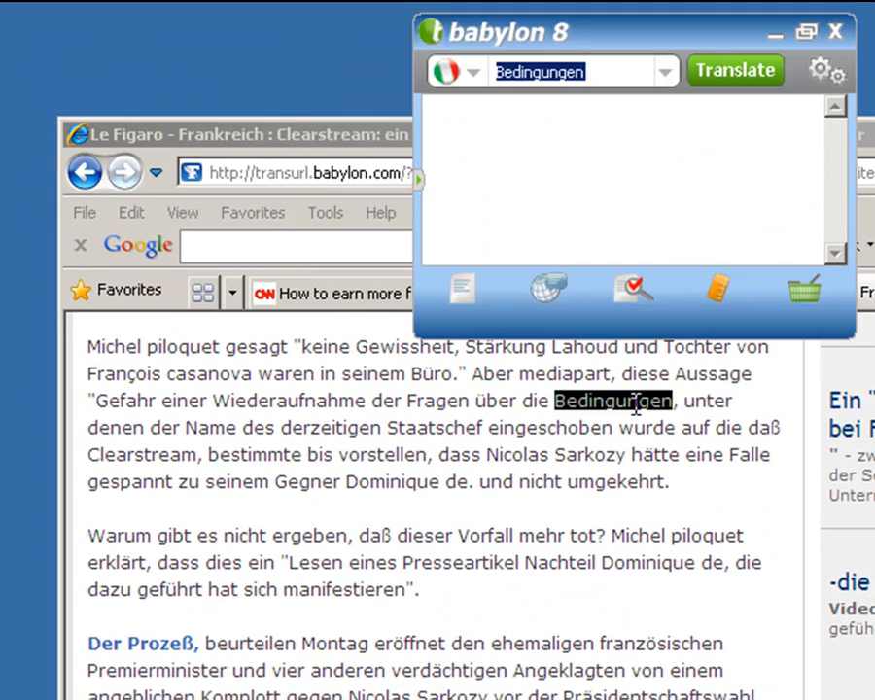
pyautogui.click(733, 70)
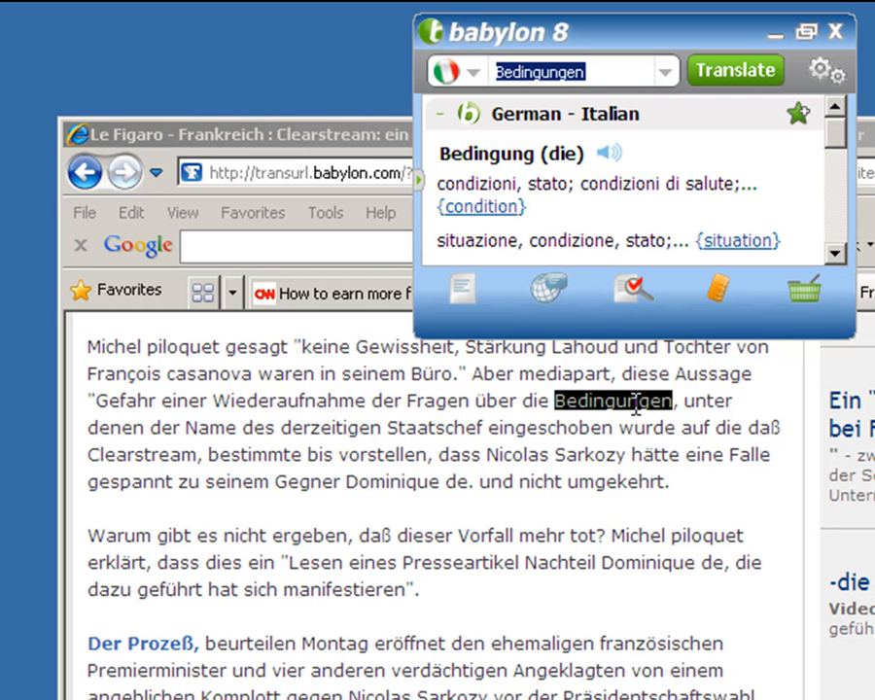